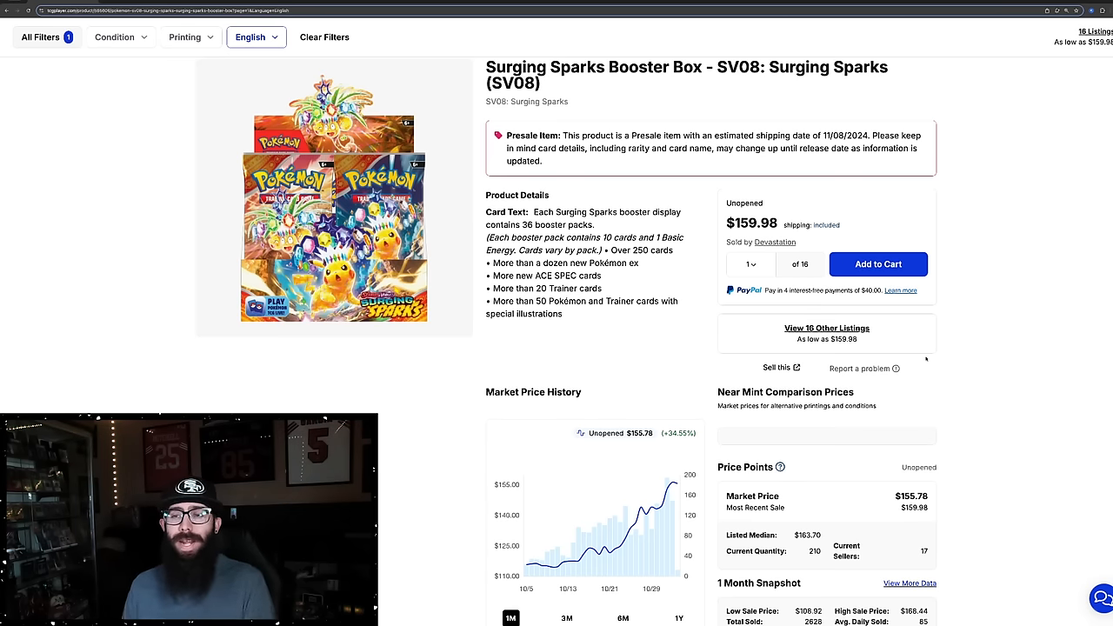
- Review the Surging Sparks Booster Box at $159.98, then switch to its Pokémon Center listing
{"action": "scroll", "scroll_direction": "down", "scroll_amount": 3}
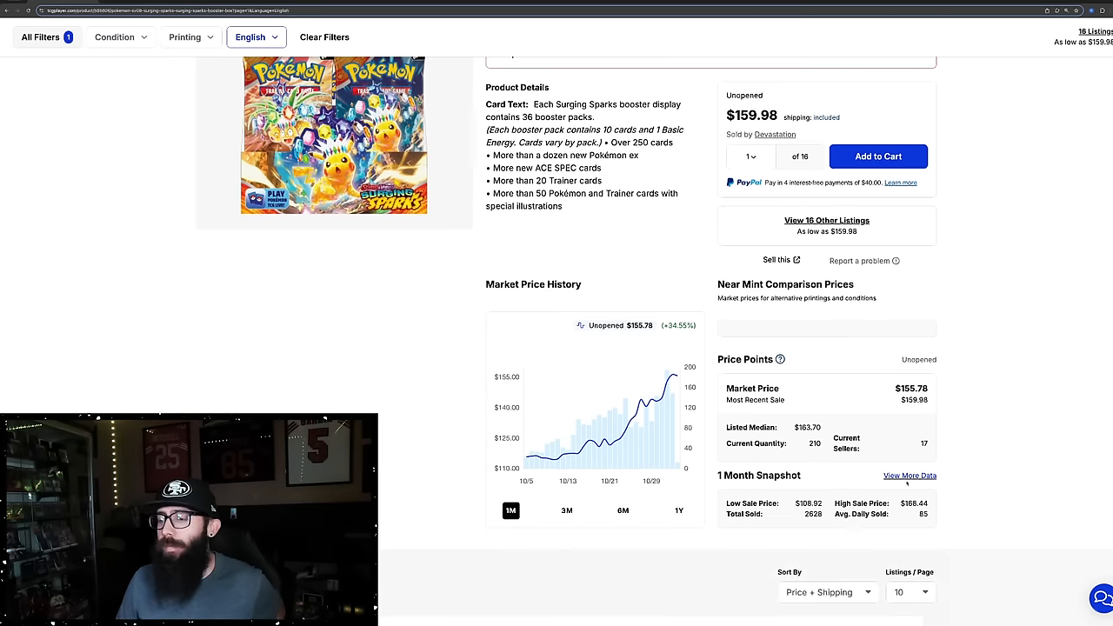
{"action": "left_click", "coordinate": [910, 476]}
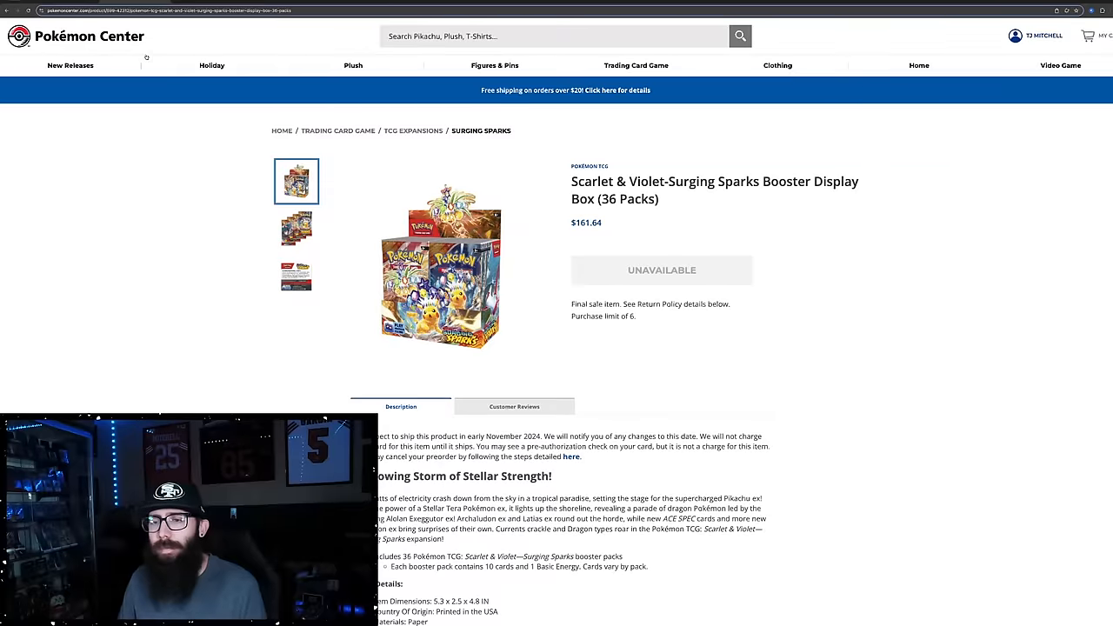
- Scroll the Pokémon Center page for the Surging Sparks display box, unavailable at $161.64
{"action": "scroll", "scroll_direction": "down", "scroll_amount": 3}
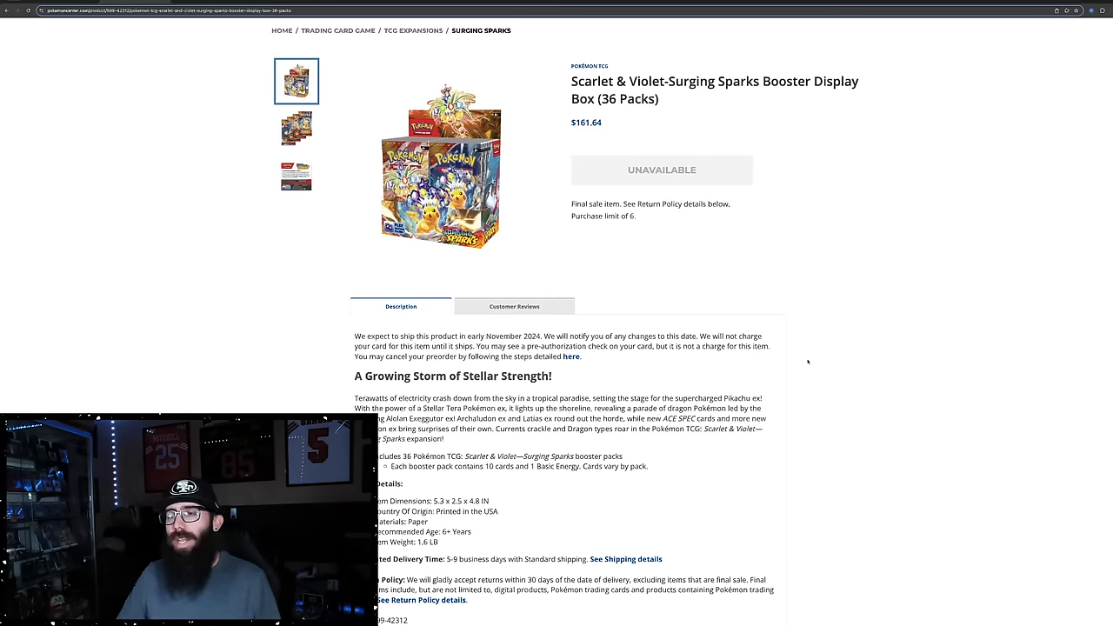
{"action": "mouse_move", "coordinate": [720, 236]}
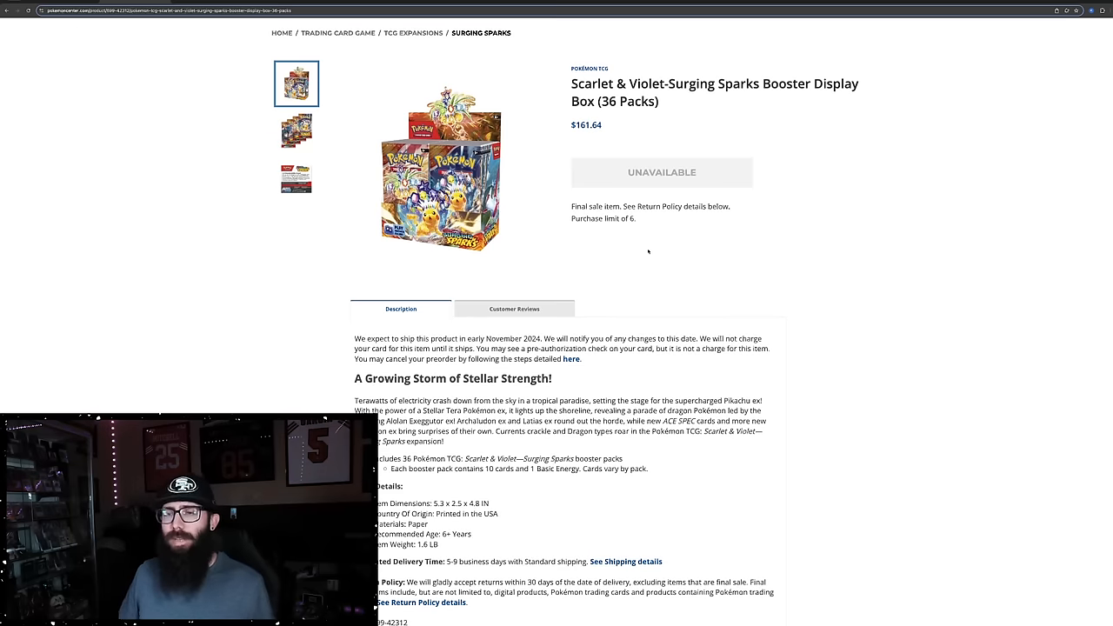
{"action": "mouse_move", "coordinate": [624, 243]}
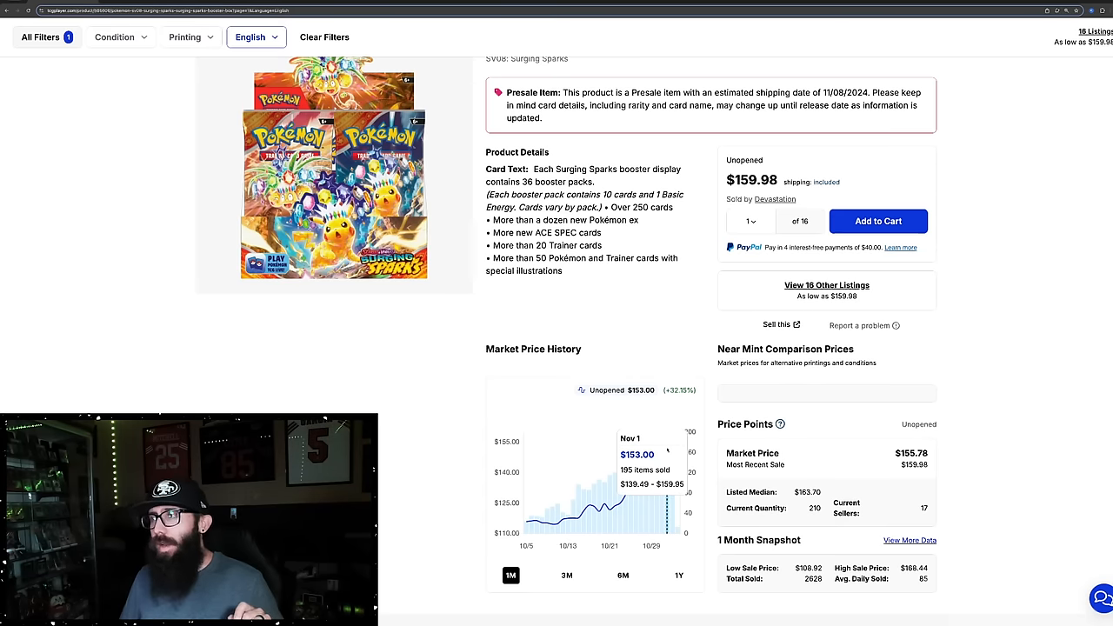
{"action": "mouse_move", "coordinate": [665, 306]}
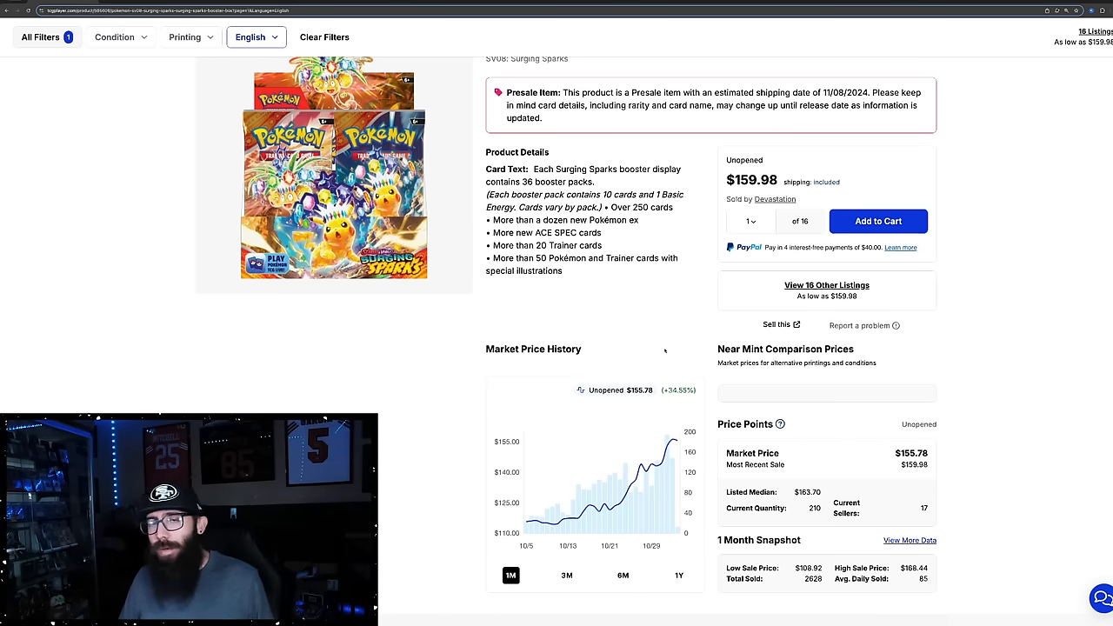
{"action": "mouse_move", "coordinate": [664, 495]}
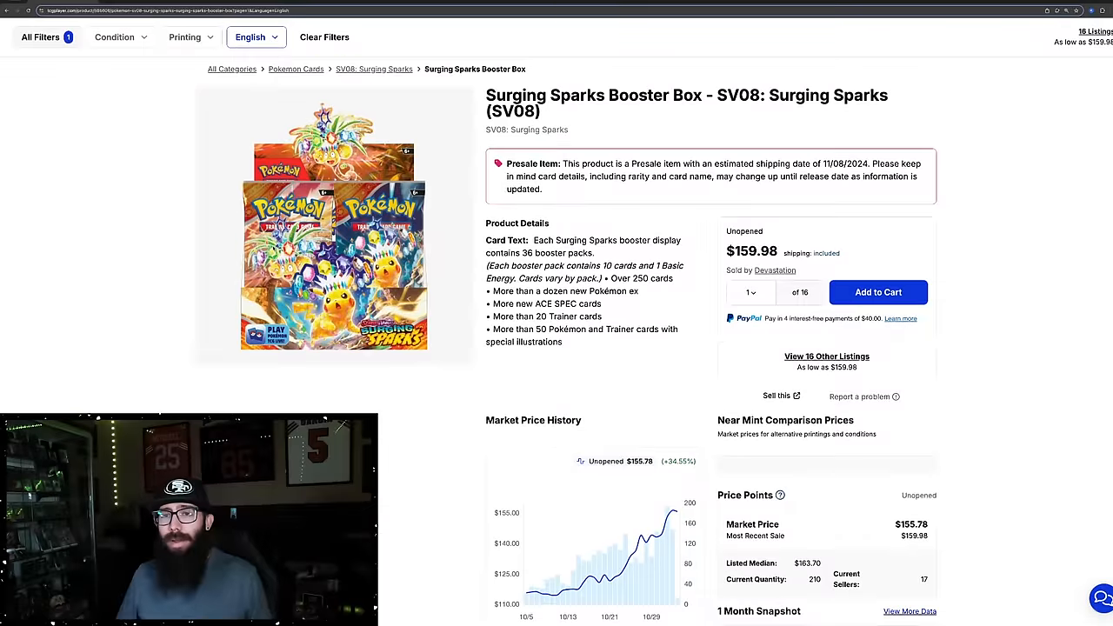
{"action": "scroll", "scroll_direction": "down", "scroll_amount": 3}
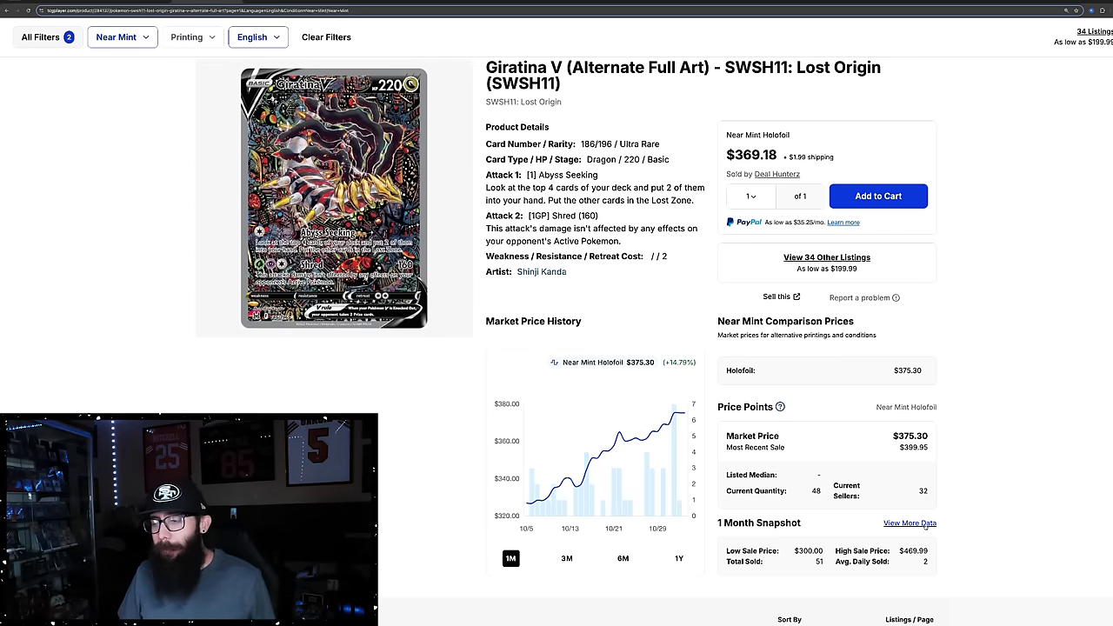
- View Giratina V alt art's recent sales list, then show its one-year market price chart
{"action": "left_click", "coordinate": [910, 522]}
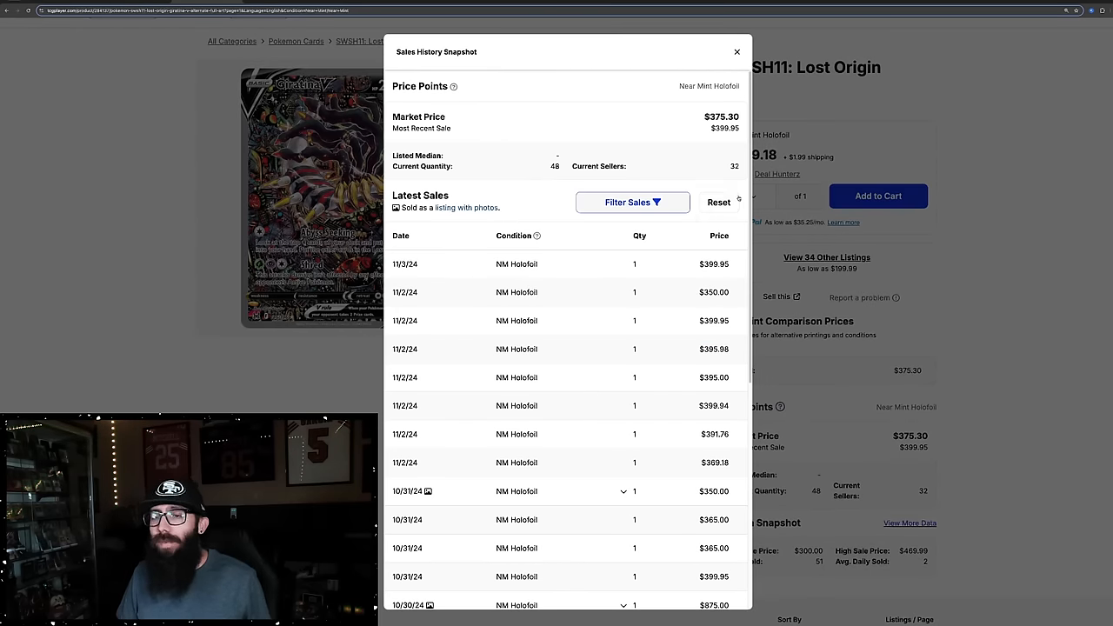
{"action": "left_click", "coordinate": [737, 52]}
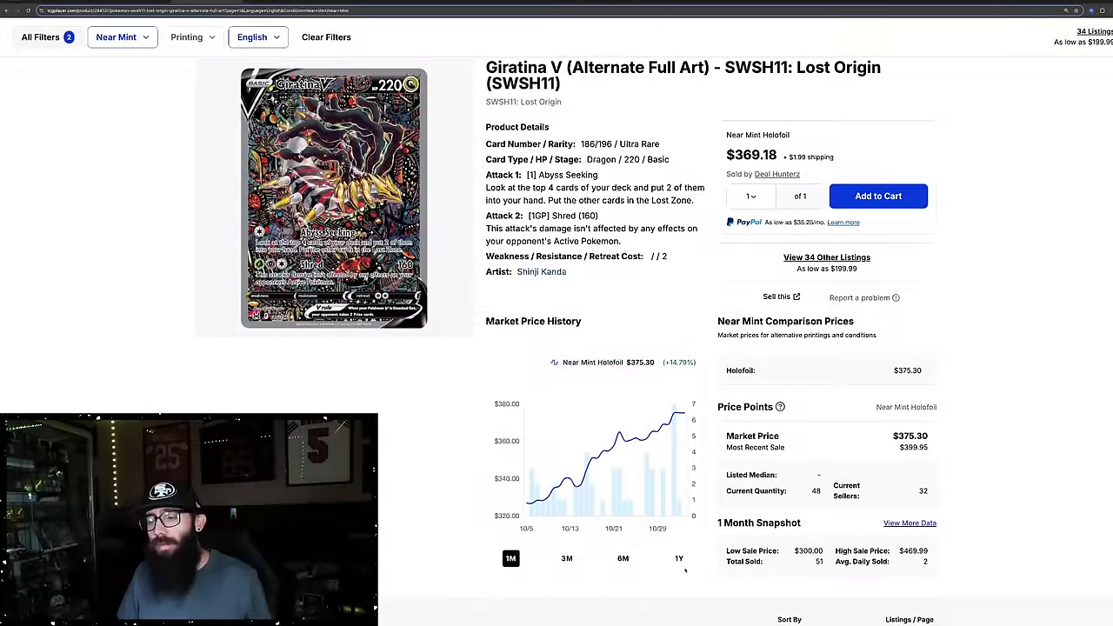
{"action": "left_click", "coordinate": [679, 558]}
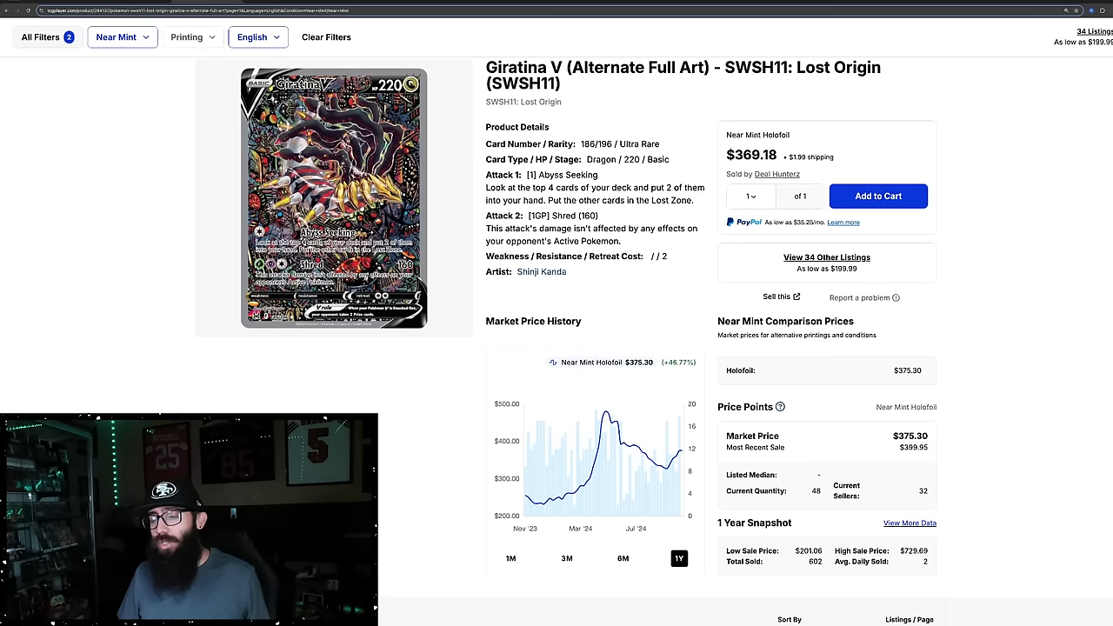
{"action": "mouse_move", "coordinate": [664, 473]}
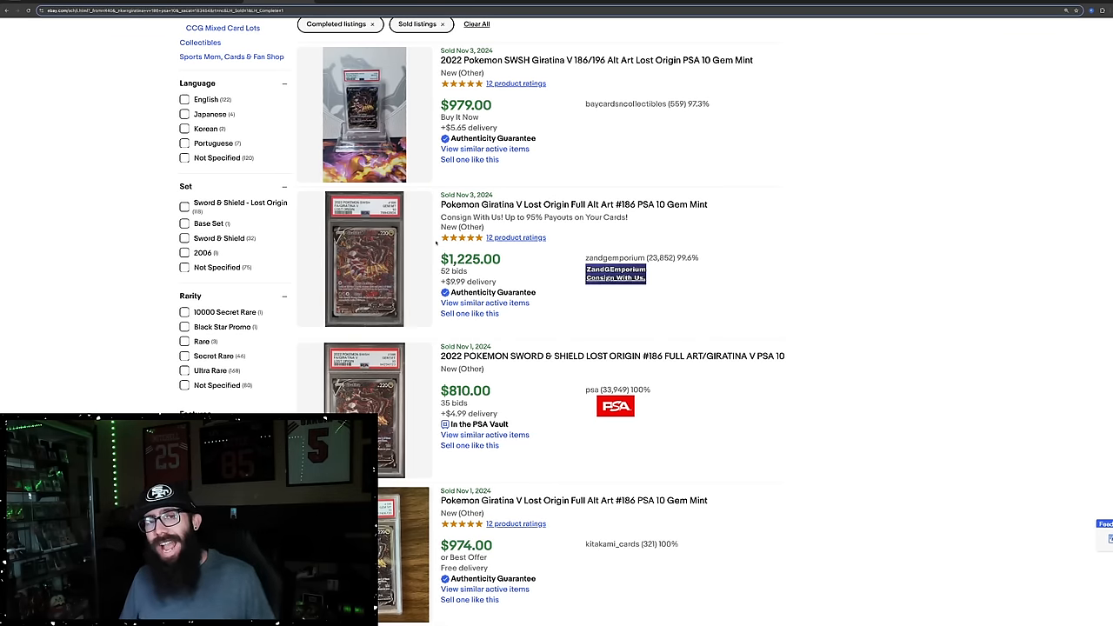
- Scroll through sold eBay listings for Giratina V 186 PSA 10, ranging $810 to $1,225
{"action": "scroll", "scroll_direction": "down", "scroll_amount": 3}
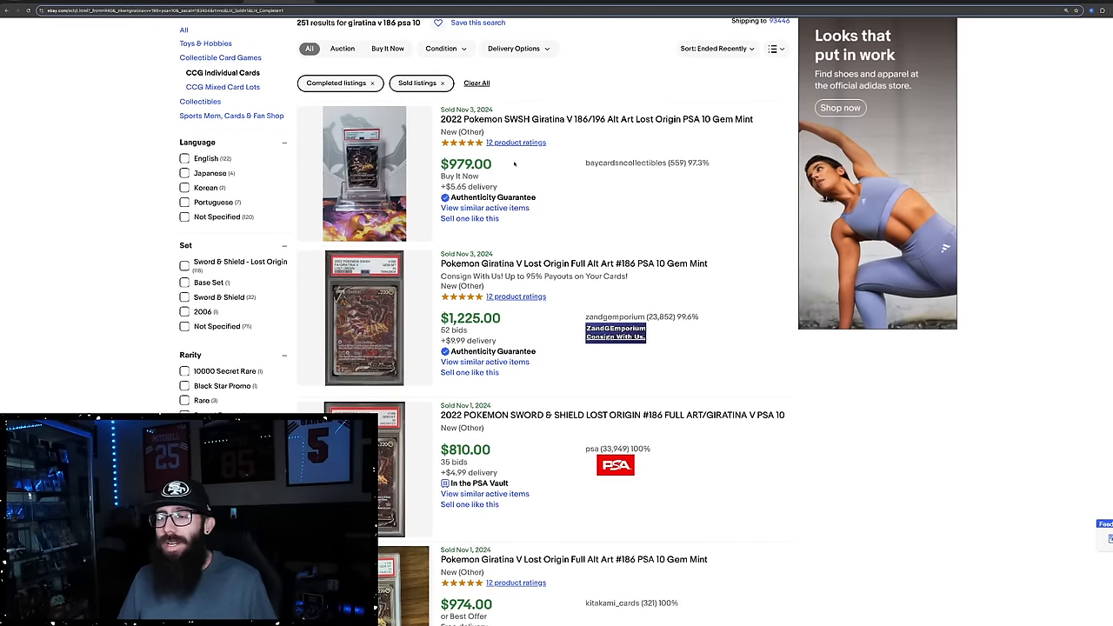
{"action": "scroll", "scroll_direction": "up", "scroll_amount": 3}
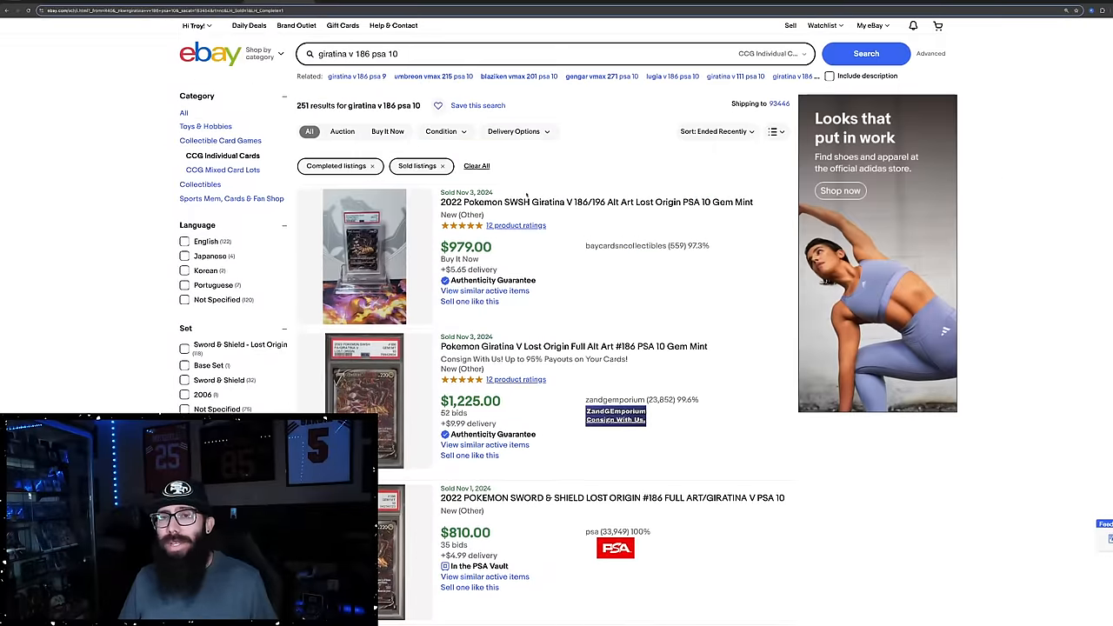
{"action": "scroll", "scroll_direction": "down", "scroll_amount": 3}
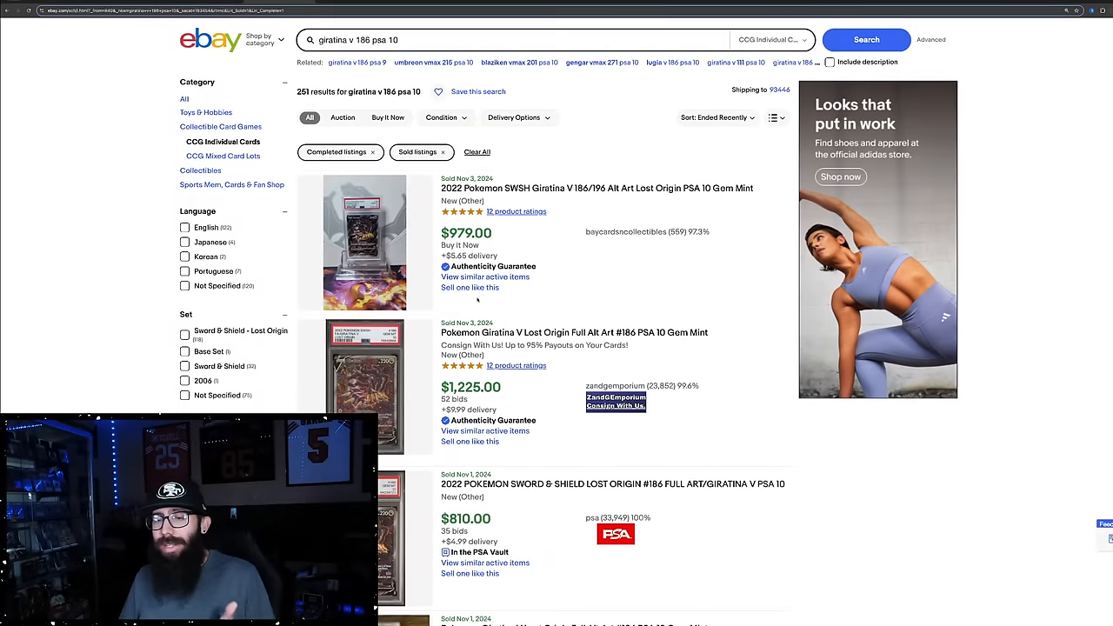
{"action": "scroll", "scroll_direction": "down", "scroll_amount": 3}
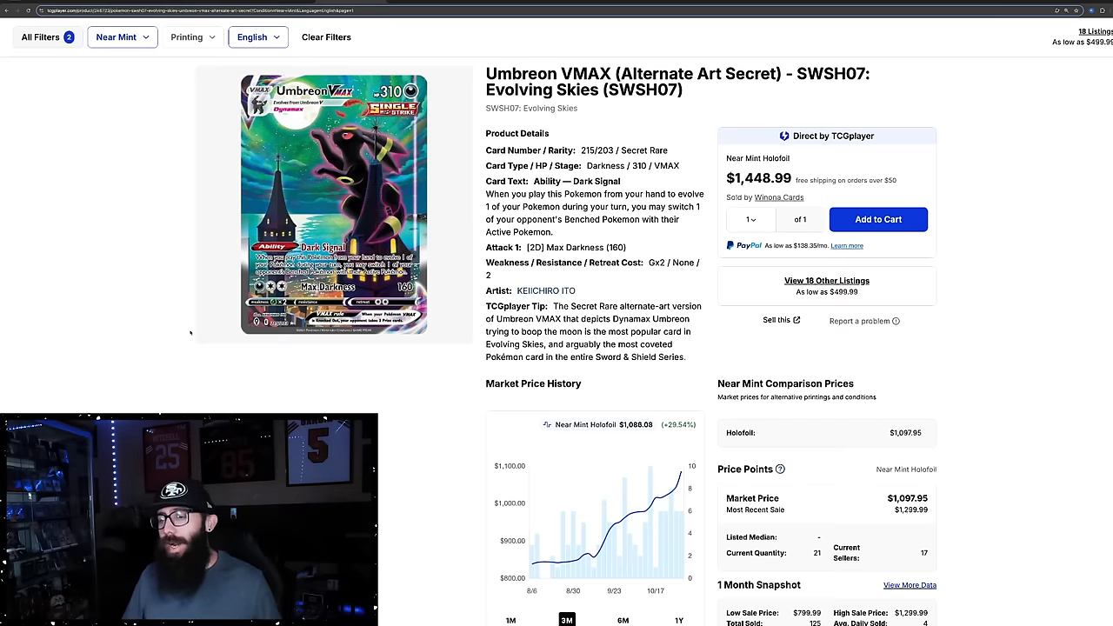
- Show Umbreon VMAX alt art's one-month and three-month price charts, then its Sales History Snapshot
{"action": "scroll", "scroll_direction": "down", "scroll_amount": 3}
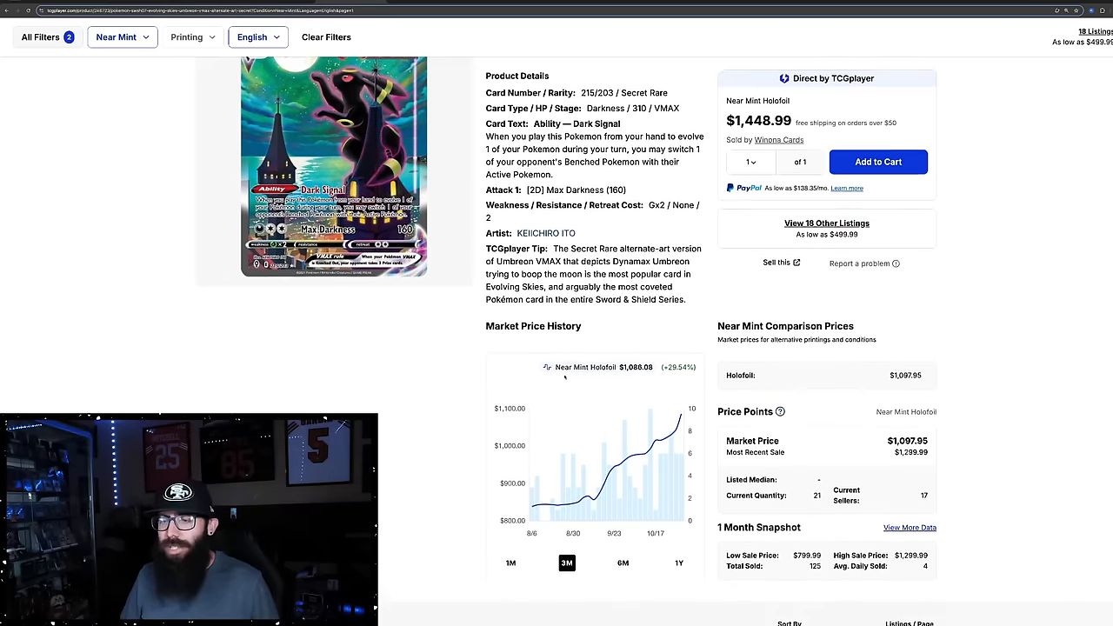
{"action": "scroll", "scroll_direction": "down", "scroll_amount": 3}
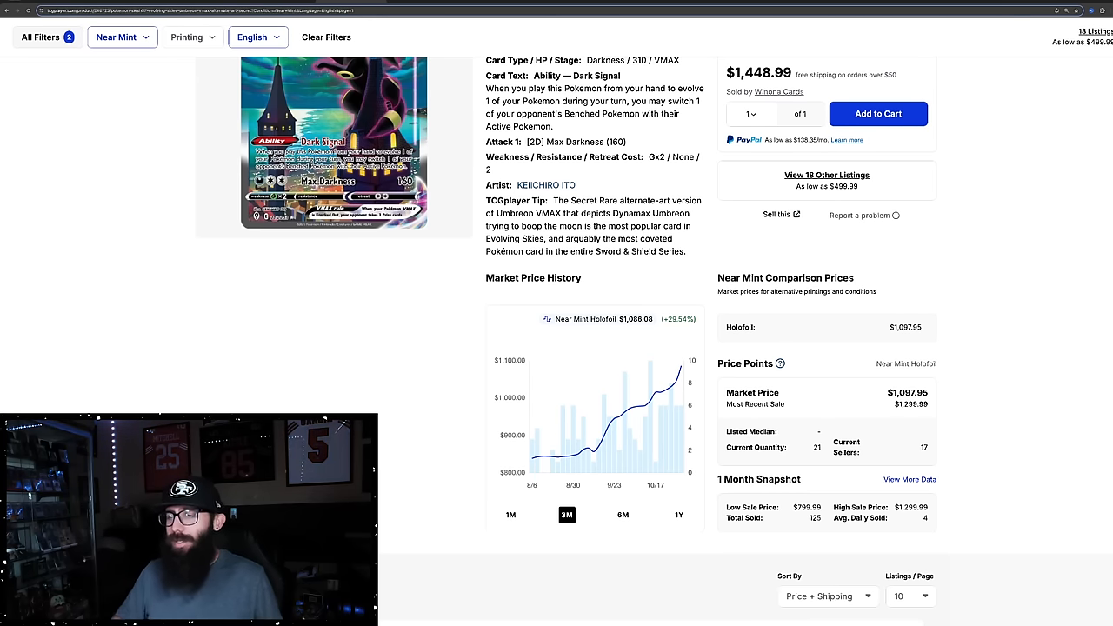
{"action": "mouse_move", "coordinate": [609, 409]}
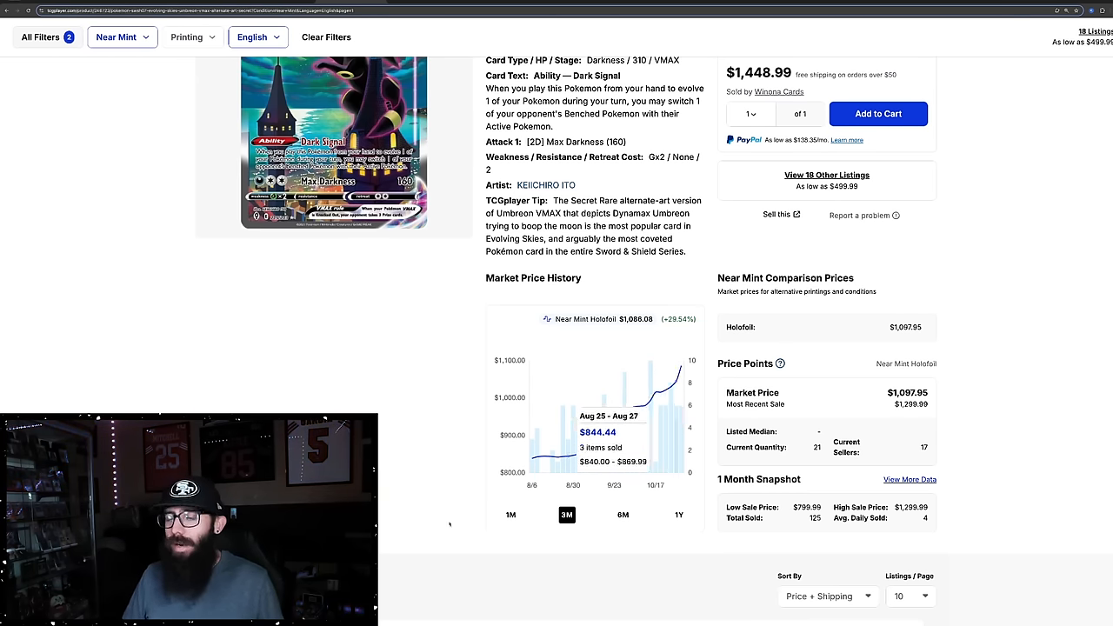
{"action": "left_click", "coordinate": [512, 515]}
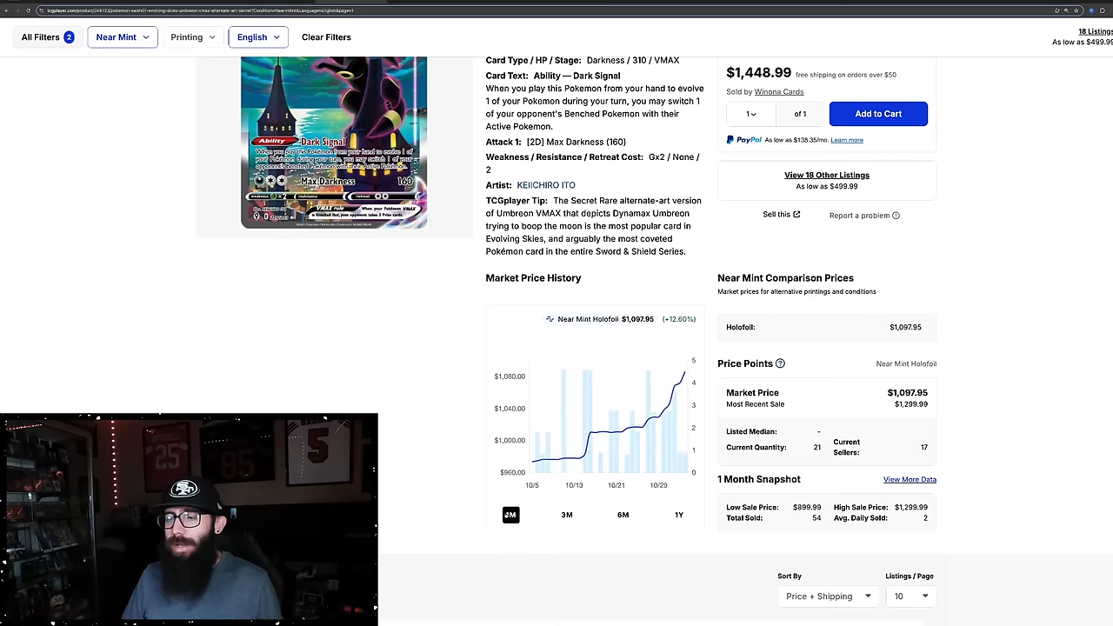
{"action": "left_click", "coordinate": [567, 515]}
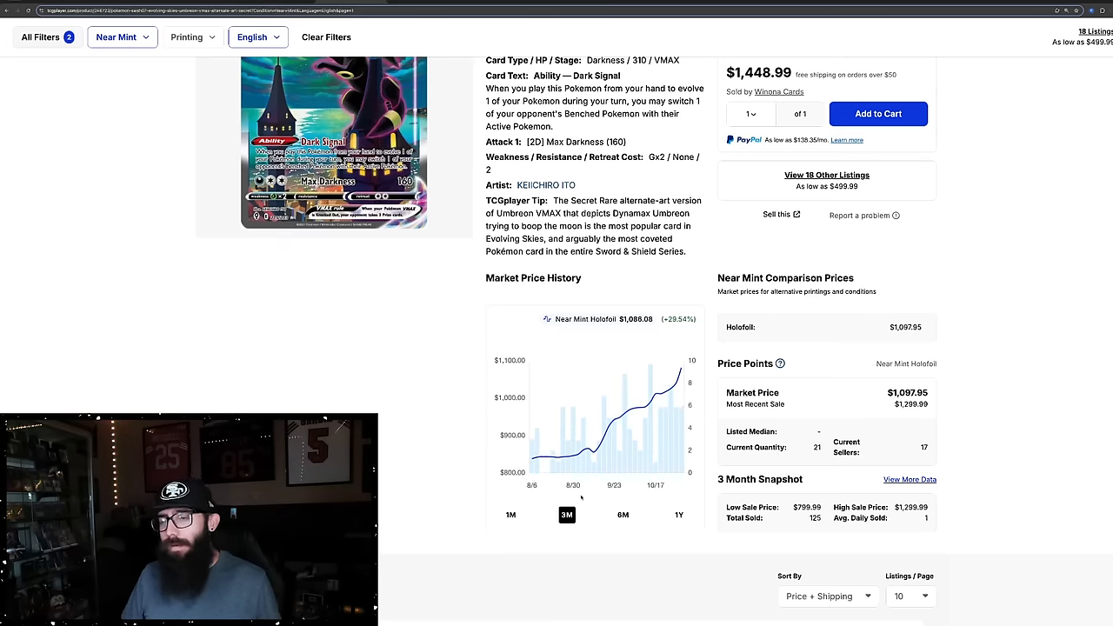
{"action": "scroll", "scroll_direction": "down", "scroll_amount": 3}
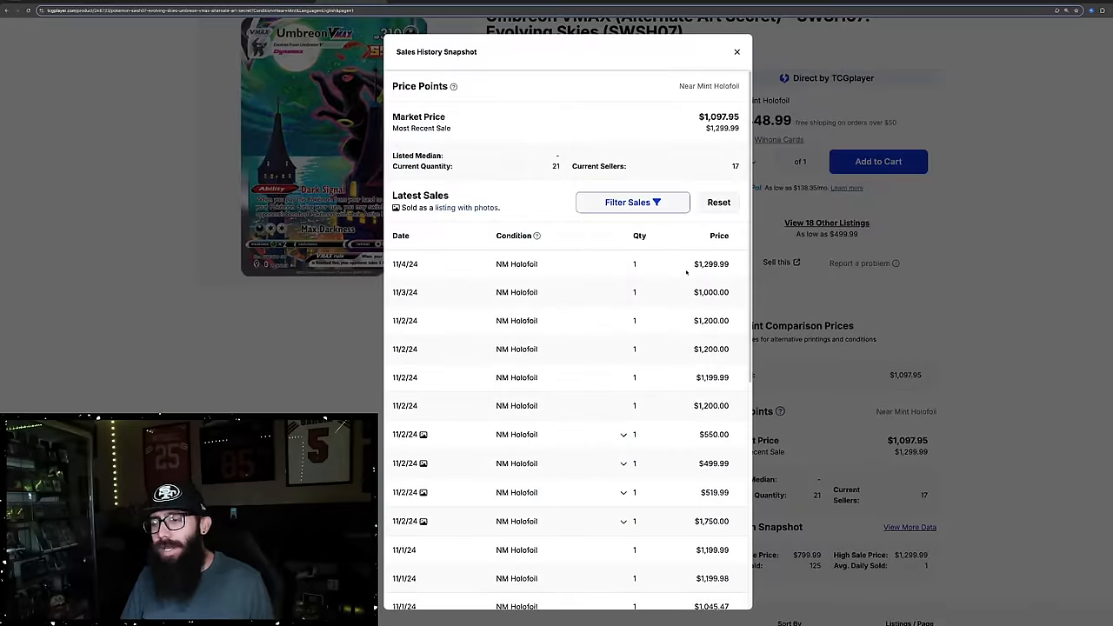
{"action": "double_click", "coordinate": [712, 264]}
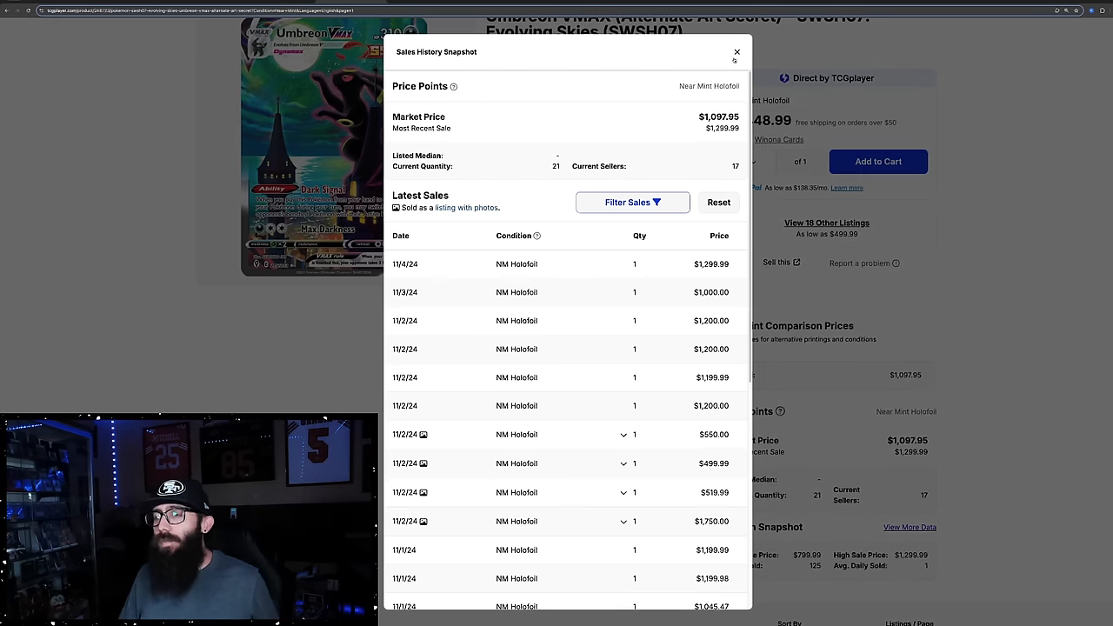
- Close the Umbreon VMAX snapshot and scroll eBay's sold PSA 10 copies around $1,500–$1,600
{"action": "left_click", "coordinate": [737, 52]}
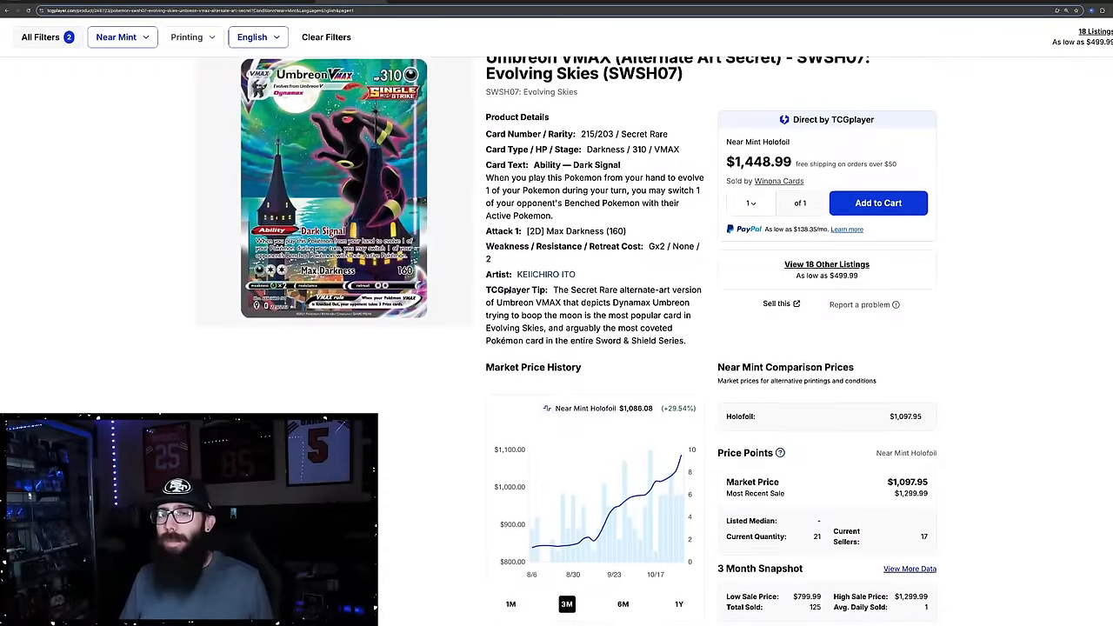
{"action": "scroll", "scroll_direction": "down", "scroll_amount": 3}
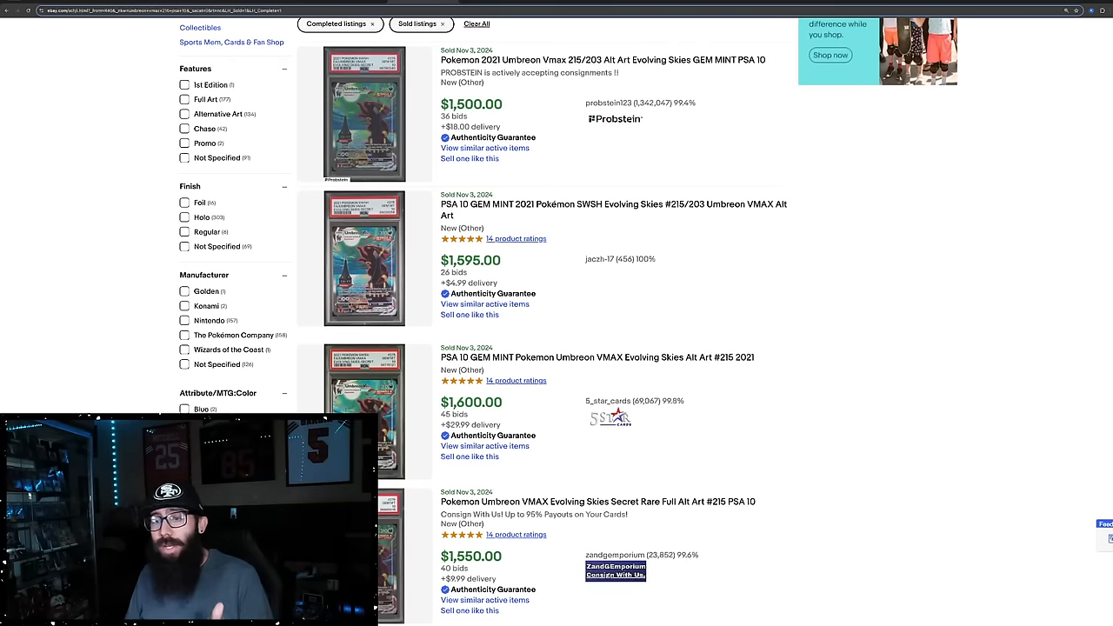
{"action": "scroll", "scroll_direction": "down", "scroll_amount": 3}
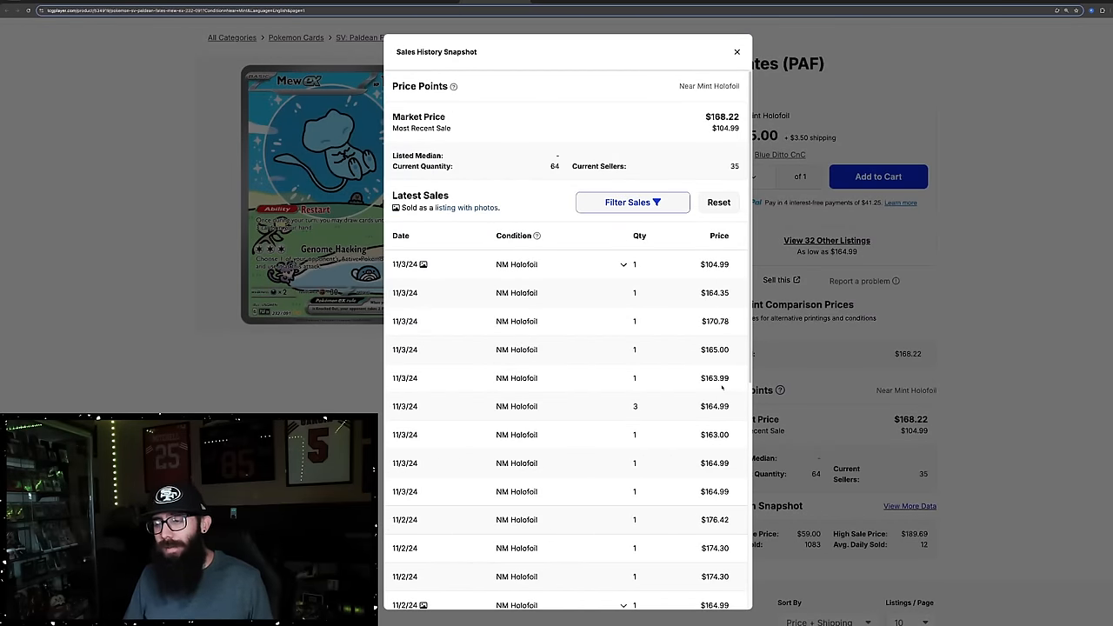
- Close the Mew ex Paldean Fates sales history snapshot after viewing sales near $164
{"action": "left_click", "coordinate": [738, 52]}
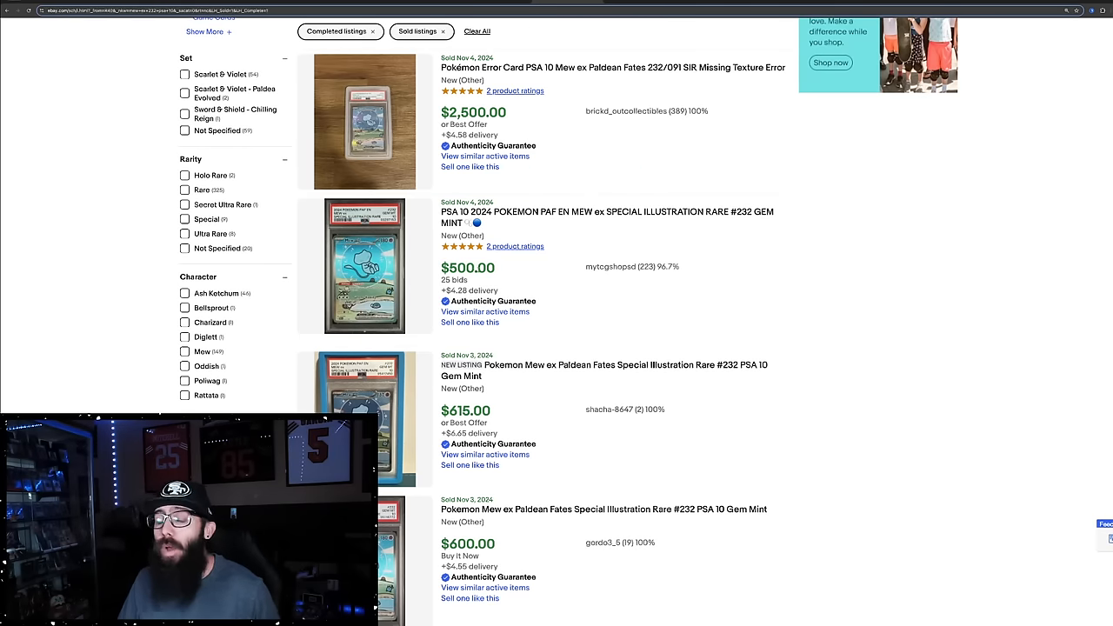
- Scroll through sold eBay listings for PSA 10 Mew ex #232, mostly $500 to $615
{"action": "scroll", "scroll_direction": "down", "scroll_amount": 3}
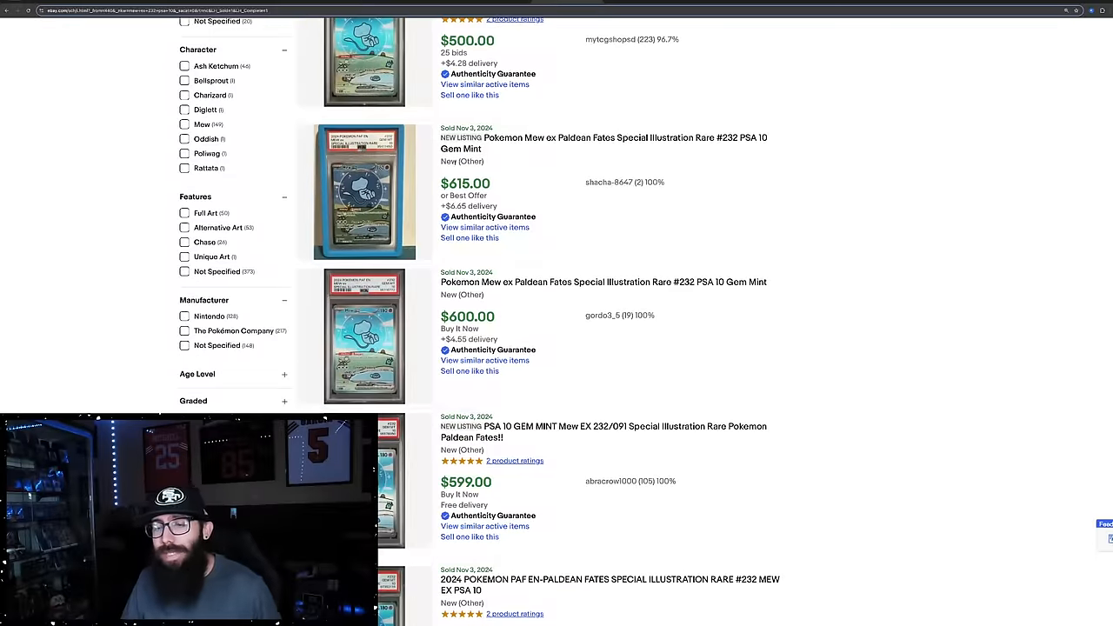
{"action": "scroll", "scroll_direction": "down", "scroll_amount": 3}
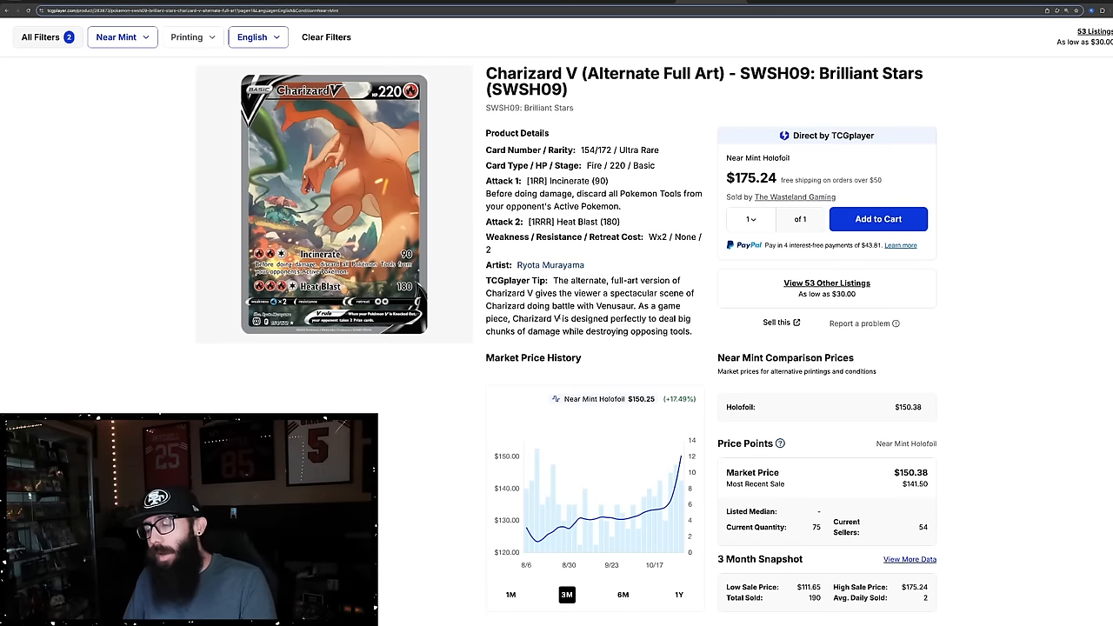
- Show Charizard V alt art's market price history over one month, then a full year
{"action": "scroll", "scroll_direction": "down", "scroll_amount": 3}
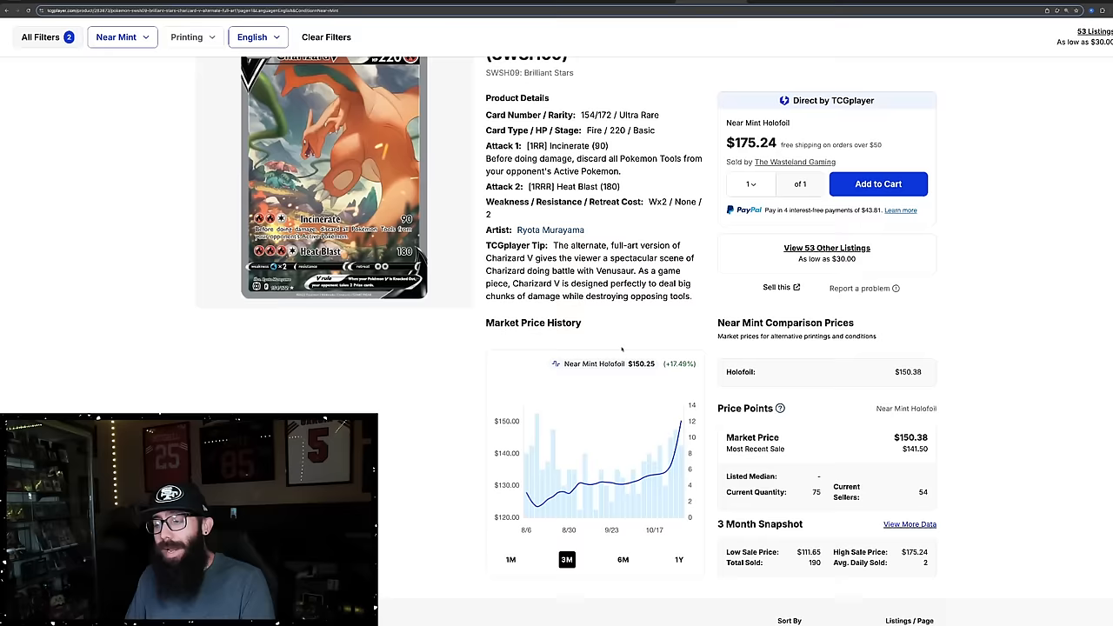
{"action": "scroll", "scroll_direction": "down", "scroll_amount": 3}
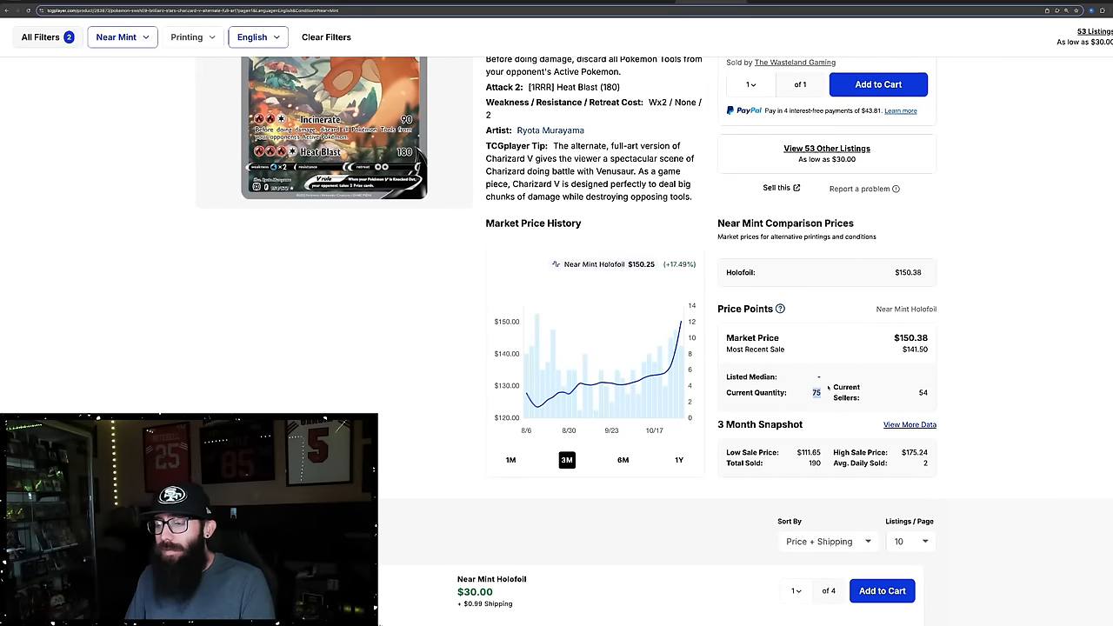
{"action": "left_click", "coordinate": [511, 459]}
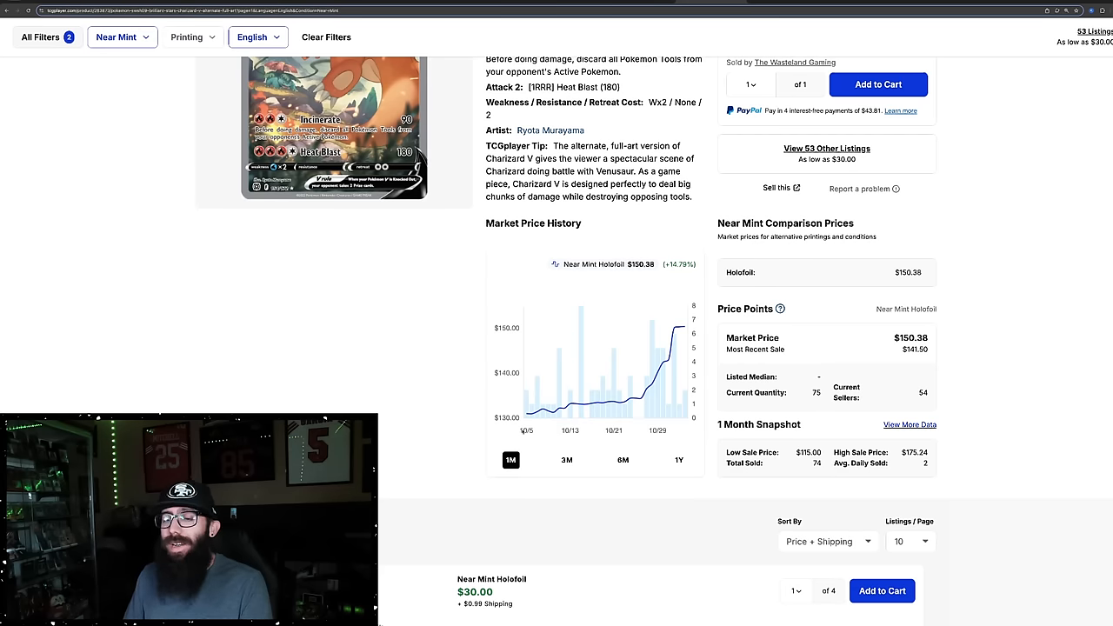
{"action": "mouse_move", "coordinate": [678, 374]}
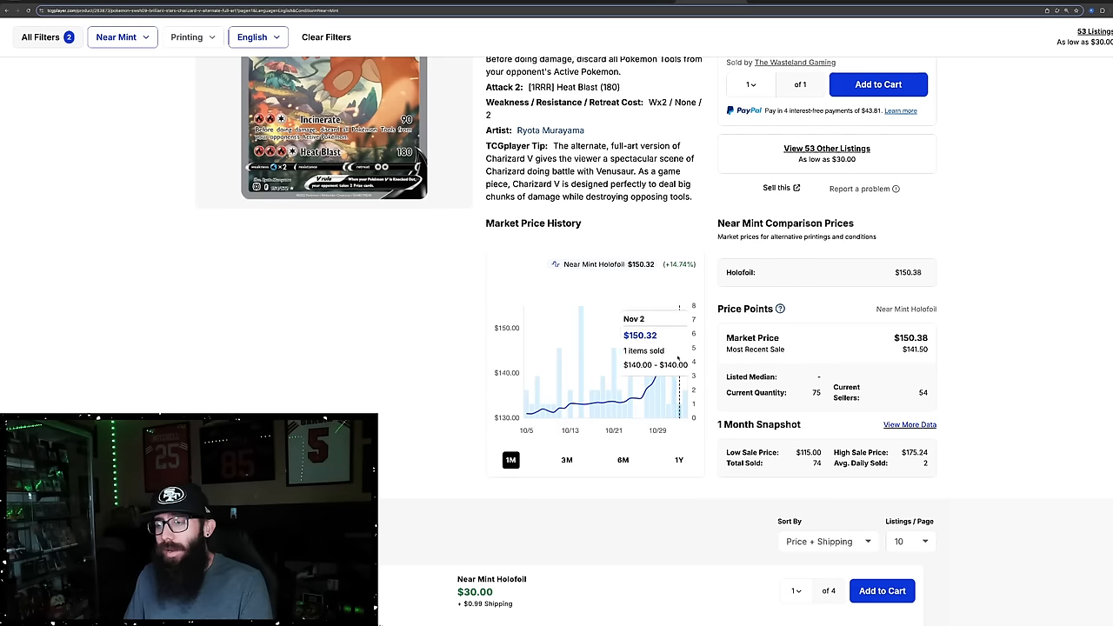
{"action": "left_click", "coordinate": [678, 459]}
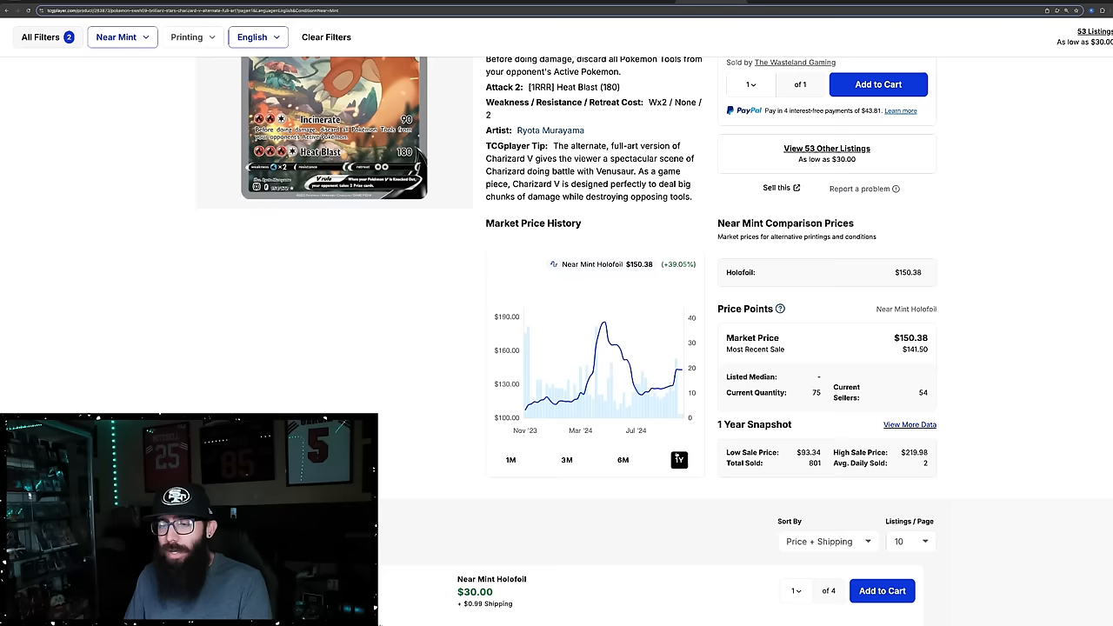
{"action": "left_click", "coordinate": [679, 459]}
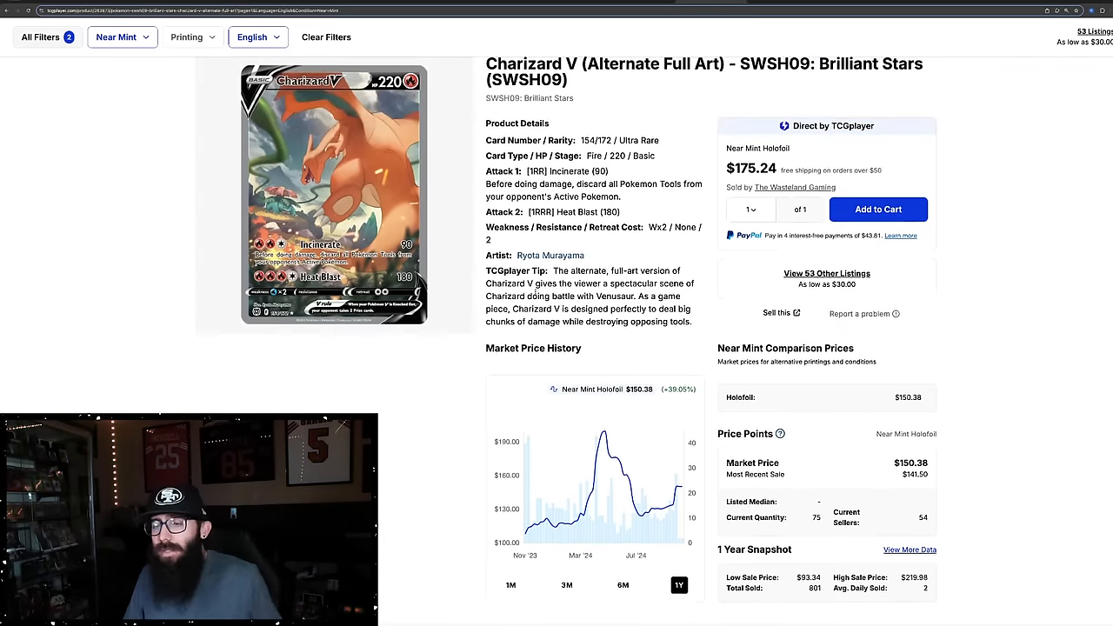
{"action": "scroll", "scroll_direction": "down", "scroll_amount": 3}
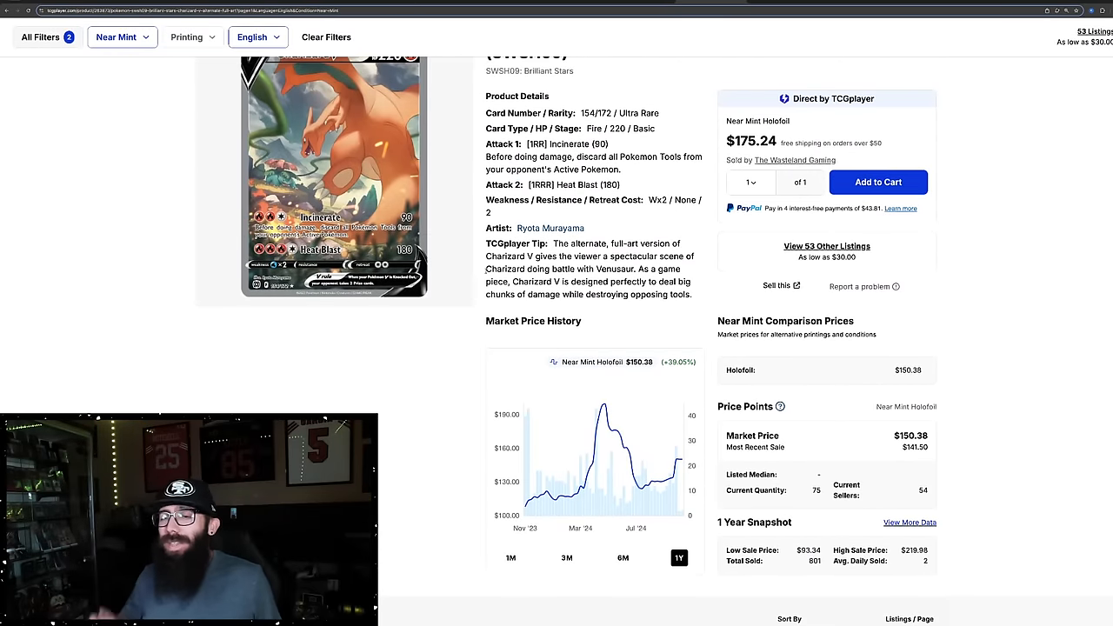
{"action": "scroll", "scroll_direction": "up", "scroll_amount": 3}
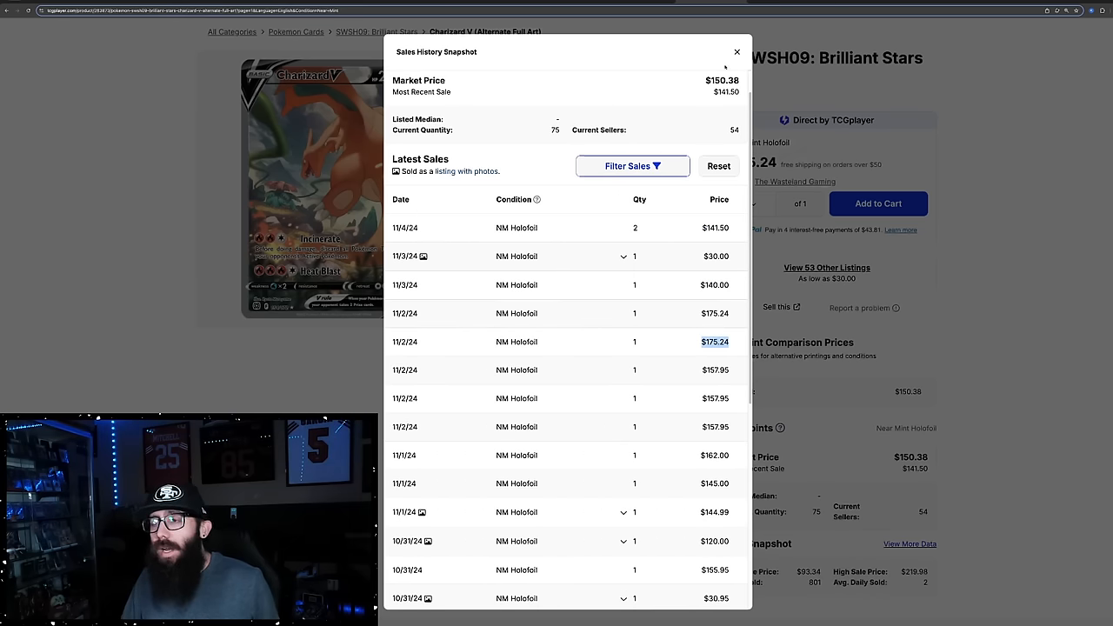
{"action": "left_click", "coordinate": [737, 52]}
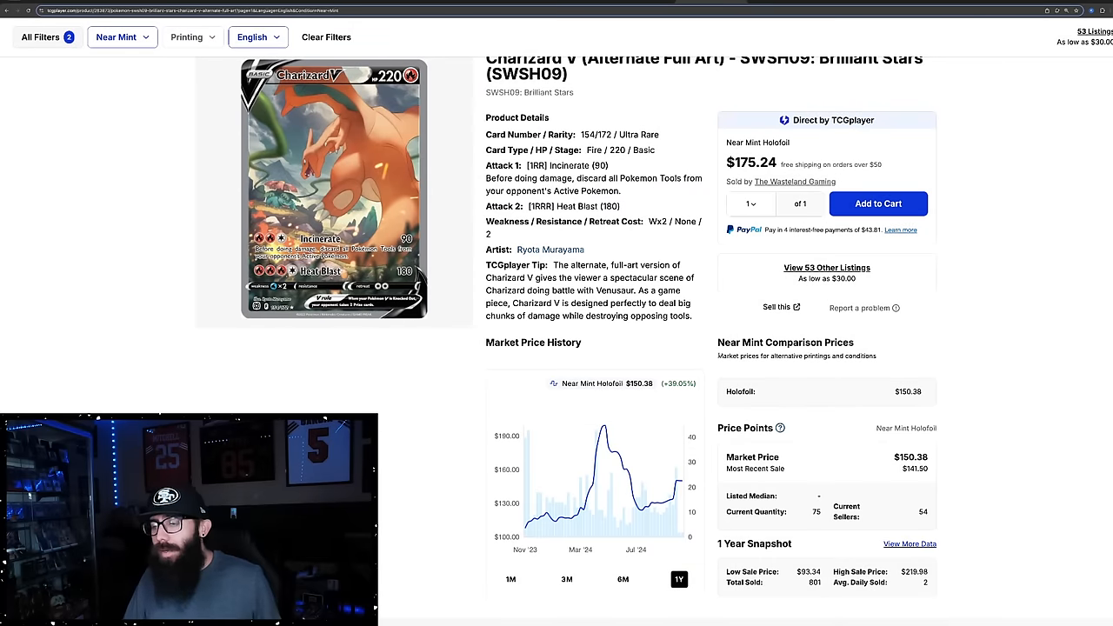